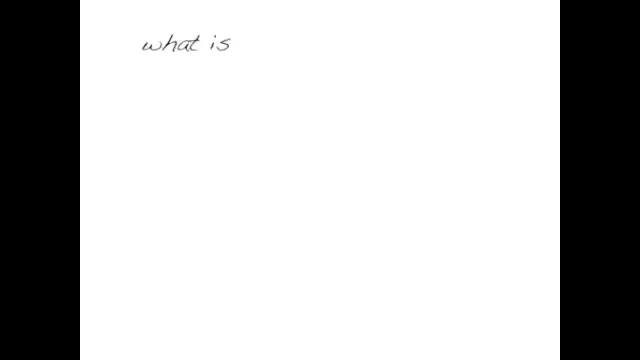
text(building orientation?)
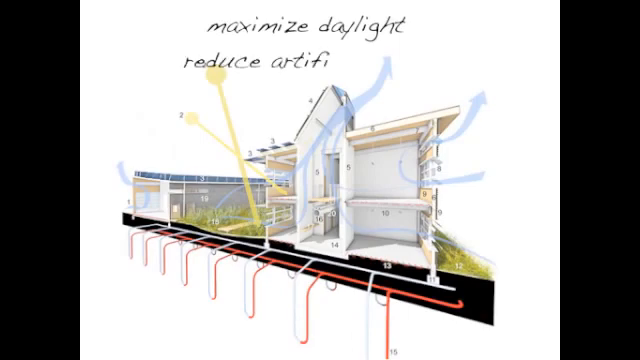
text(cial light.)
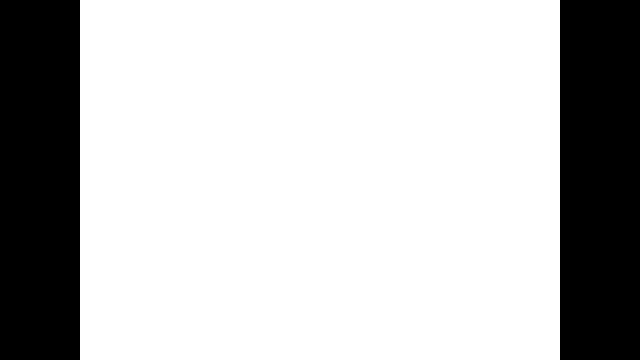
text(factors)
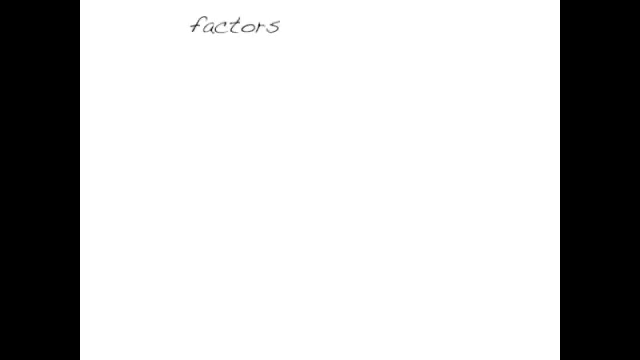
text(that effect buildin)
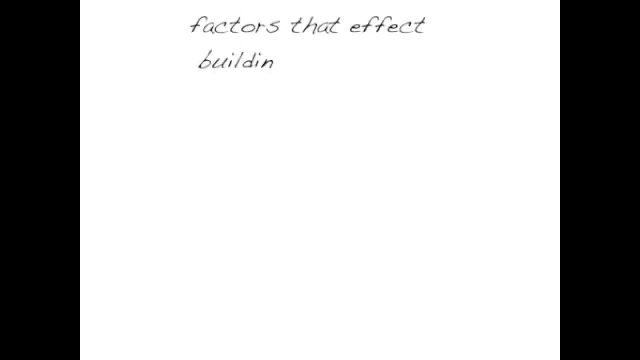
text(g orientation)
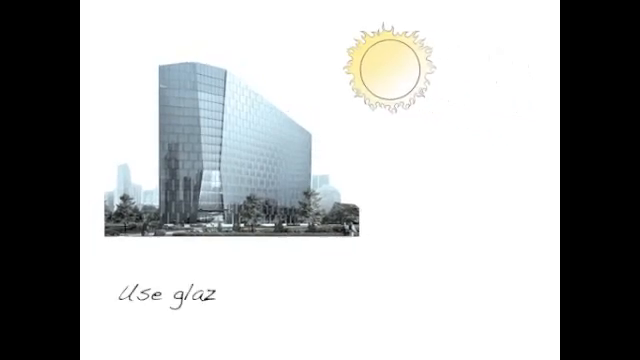
text(ing due south sparin)
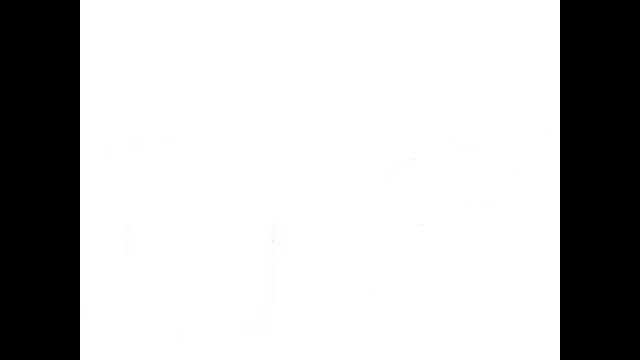
text(modelling light)
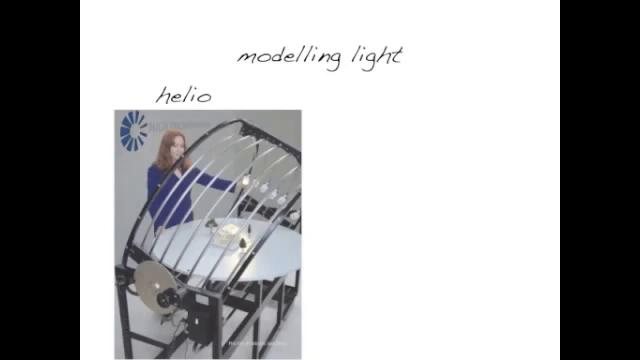
text(don)
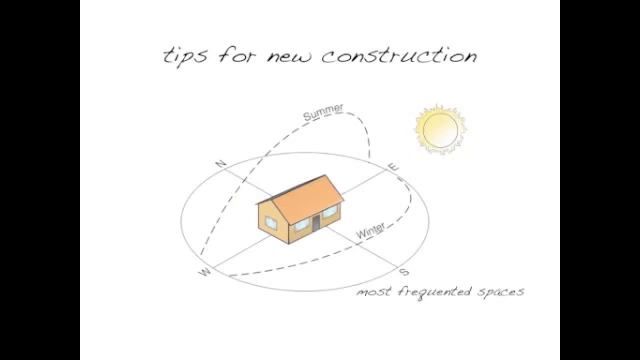
text(patios & decks)
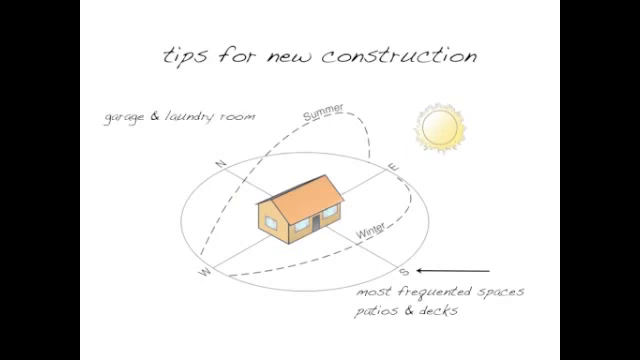
text(least frequented)
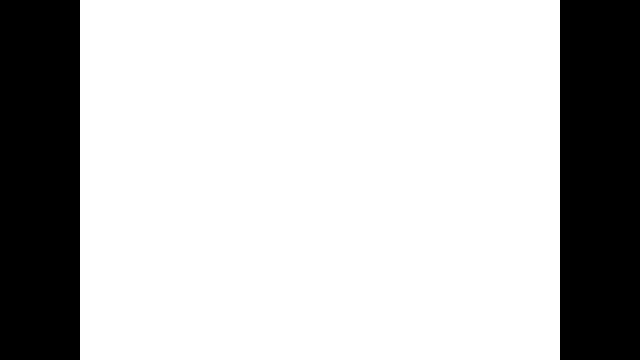
text(windows windows windows!)
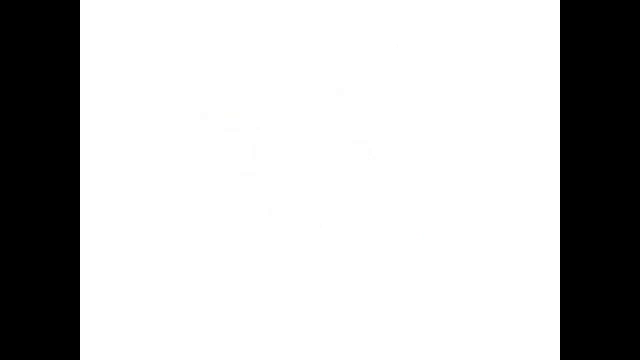
text(plan)
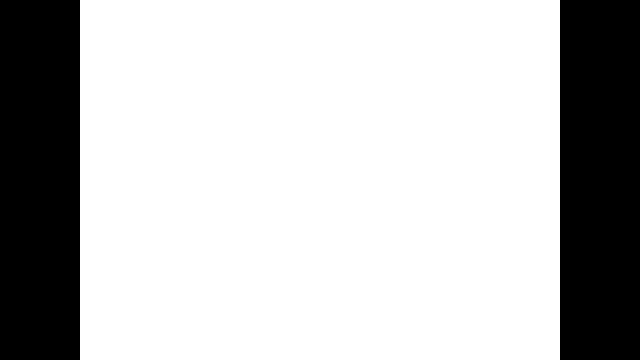
text(what if i can't build in accordance)
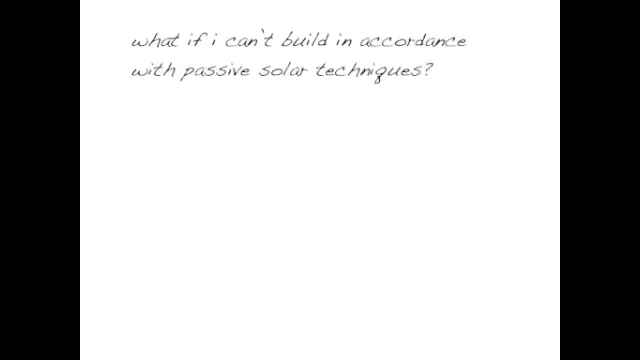
text(???)
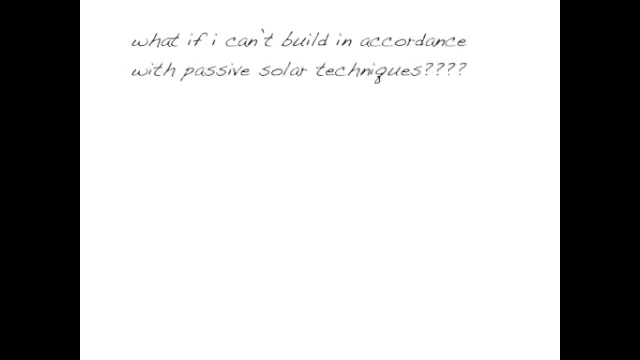